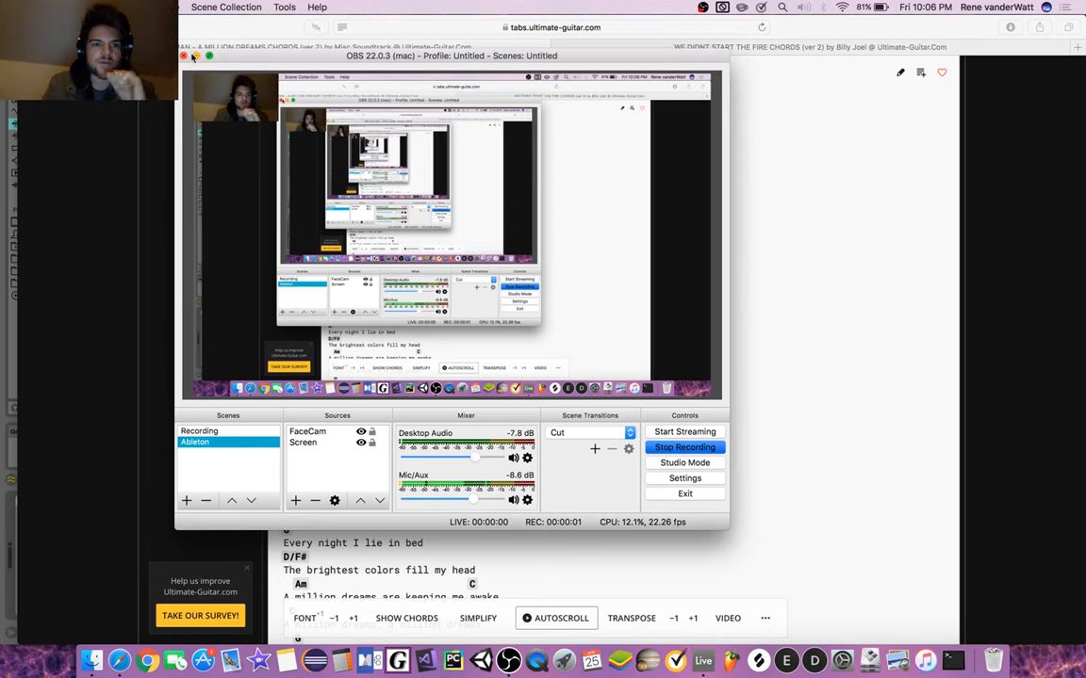
- Minimize the OBS Studio window to reveal the A Million Dreams chord sheet
click(185, 56)
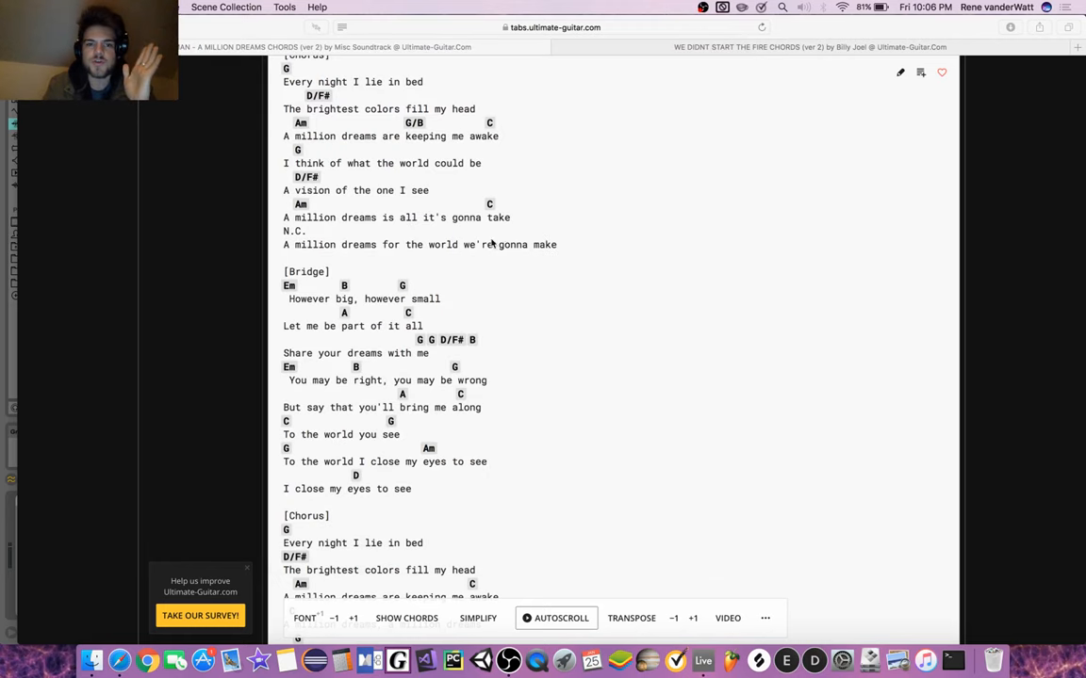
mouse_move(672, 183)
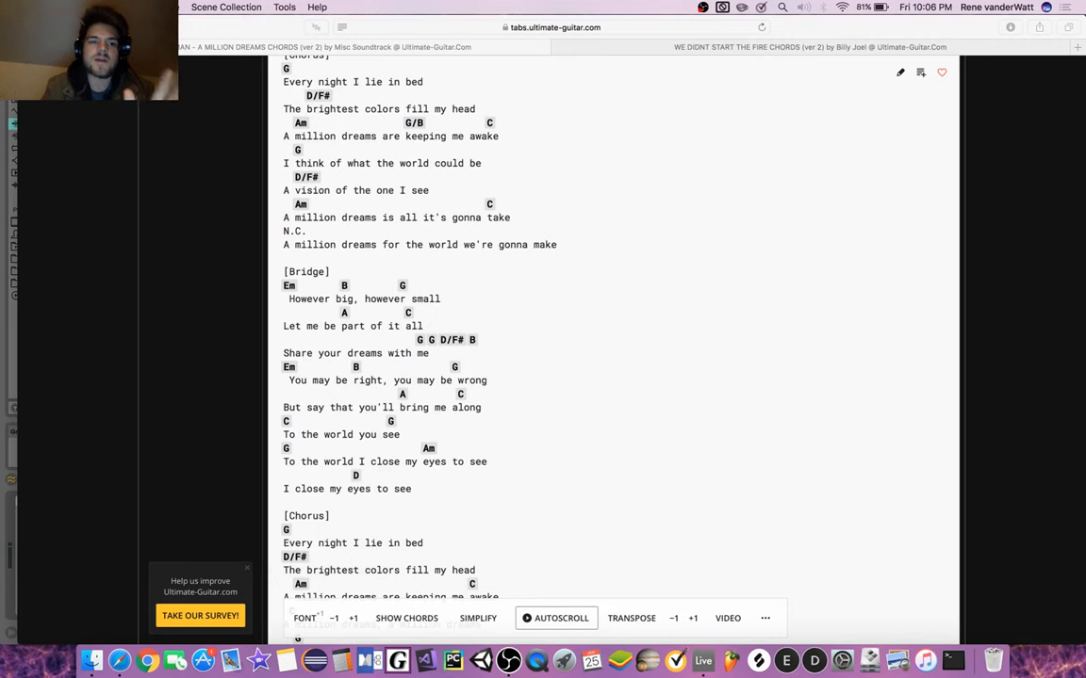
mouse_move(537, 84)
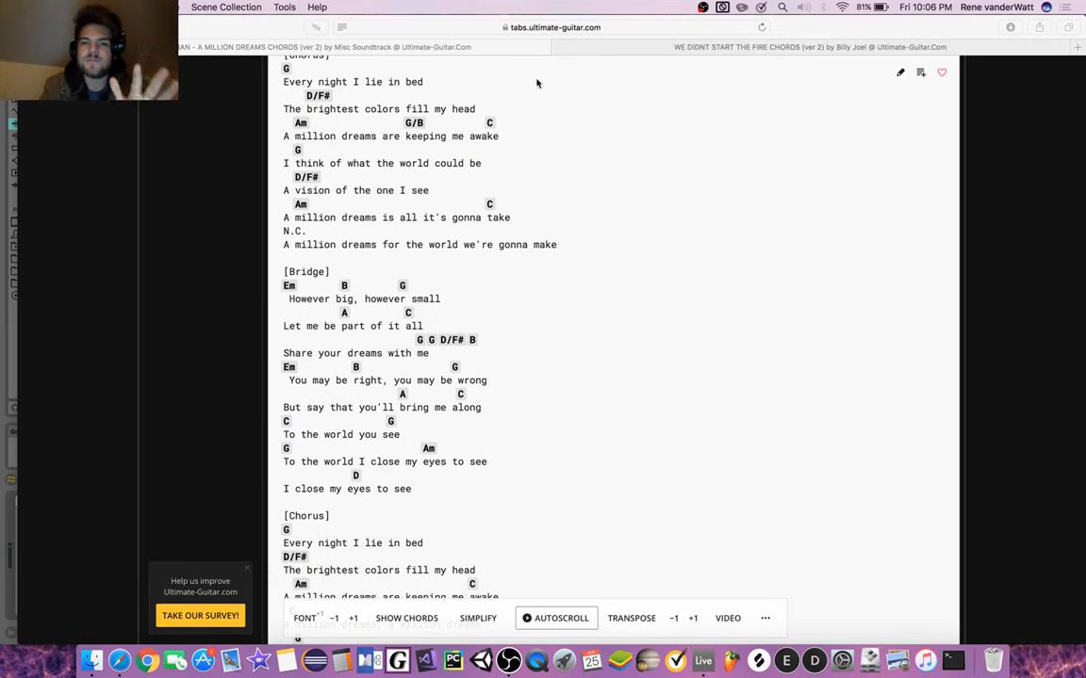
- View the We Didn't Start the Fire chord sheet, then bring up Ableton Live
click(808, 46)
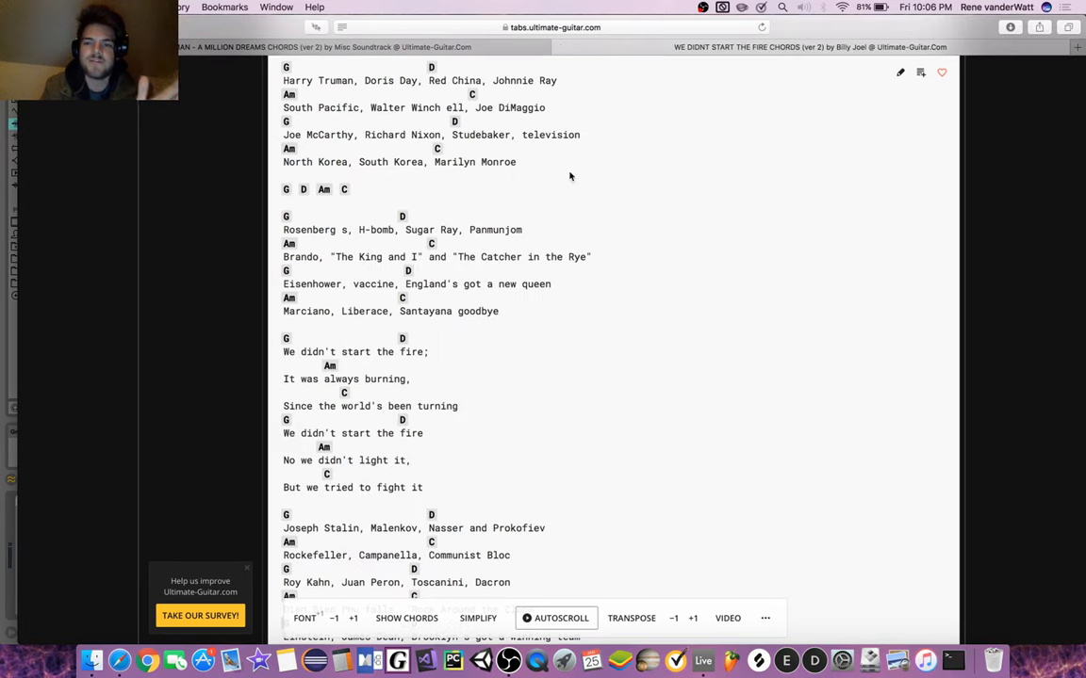
mouse_move(269, 223)
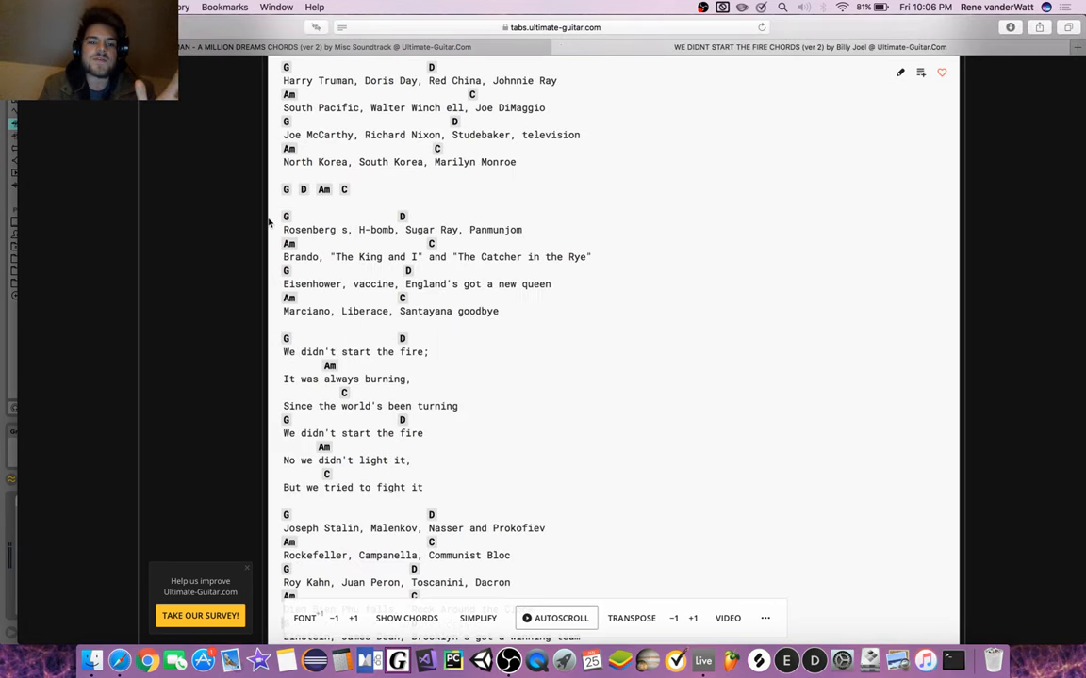
mouse_move(431, 83)
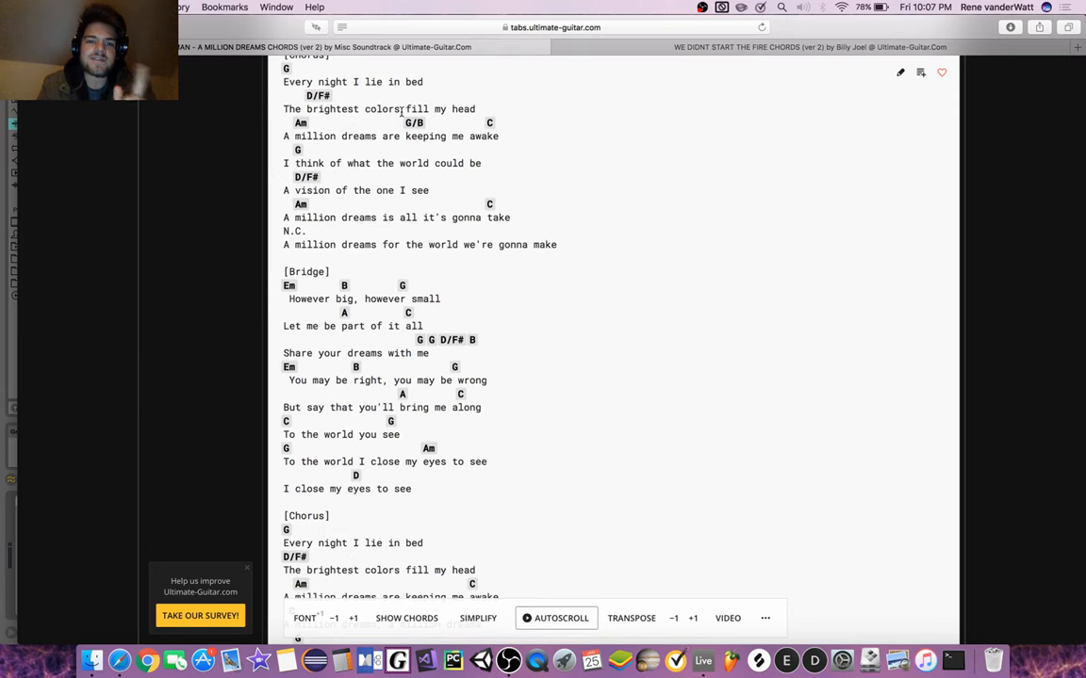
mouse_move(720, 660)
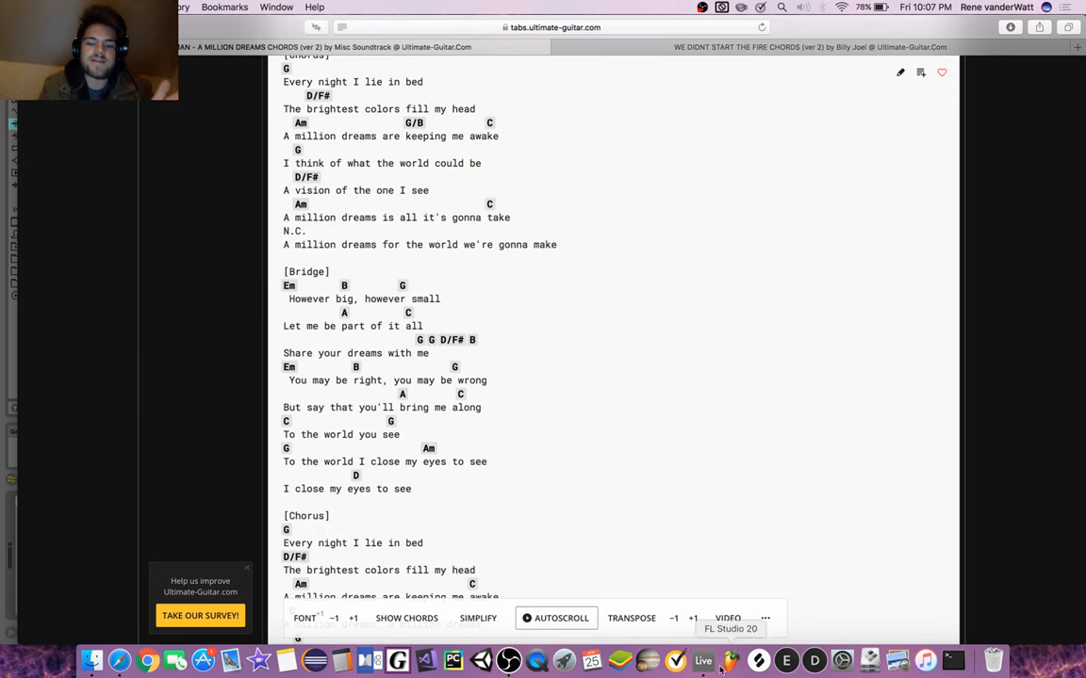
click(702, 660)
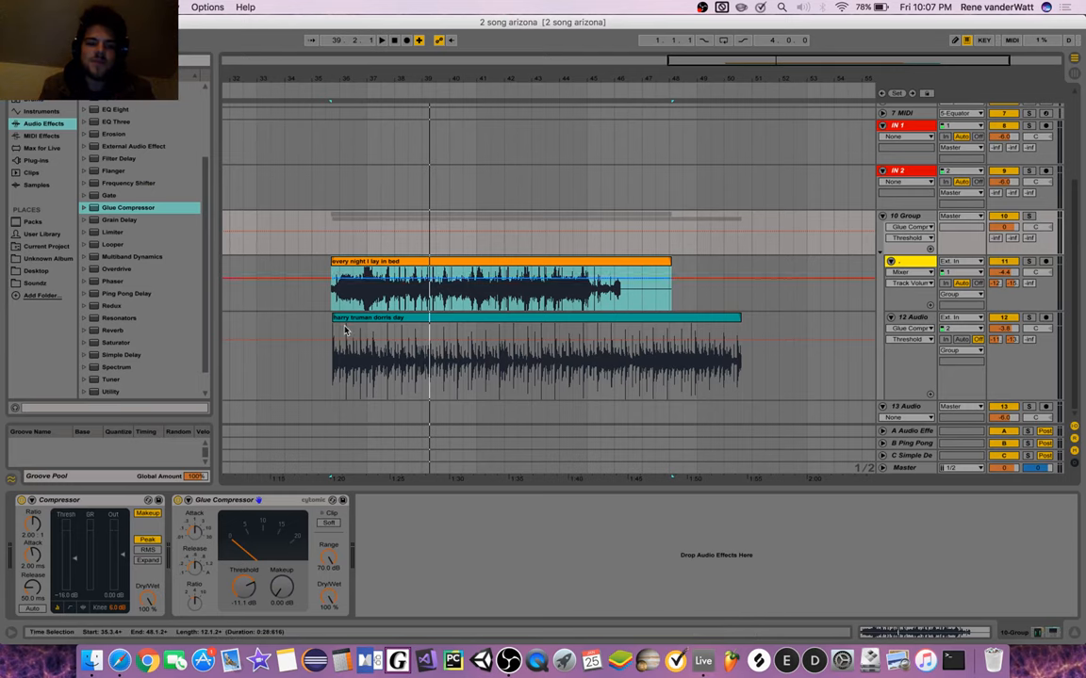